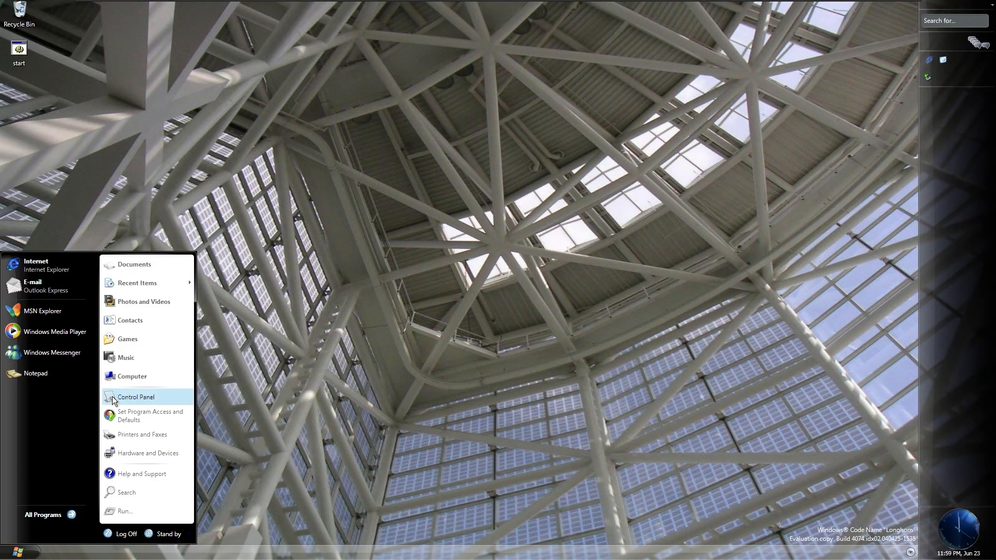
Open Computer from the Start menu and maximize its window to list the 11 drives and storage locations.
{"action": "left_click", "coordinate": [132, 375]}
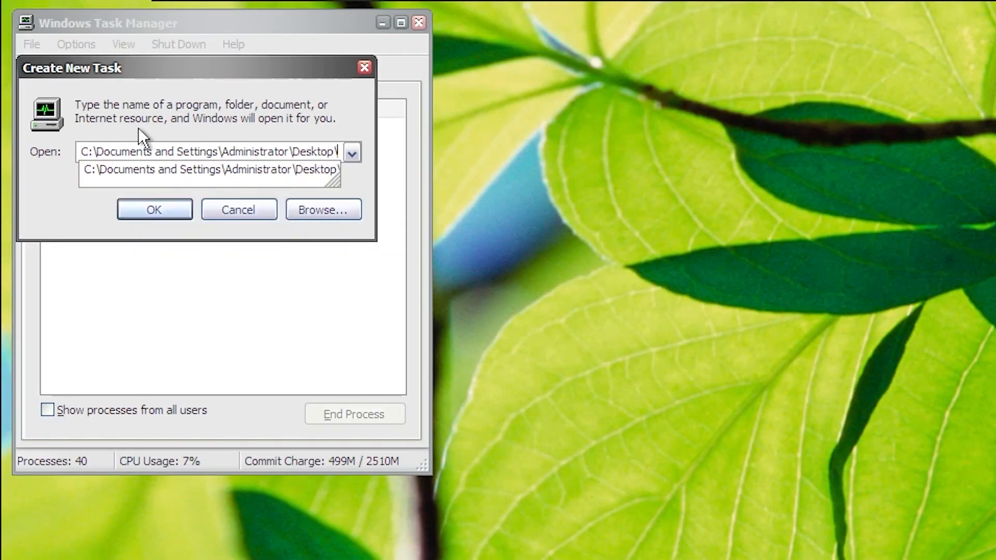
{"action": "left_click", "coordinate": [153, 210]}
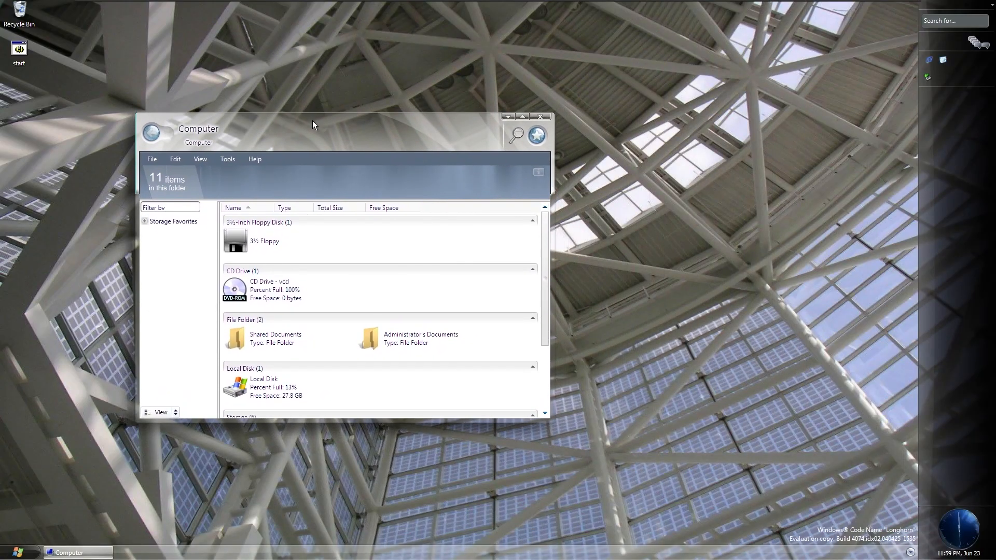
{"action": "left_click", "coordinate": [263, 241]}
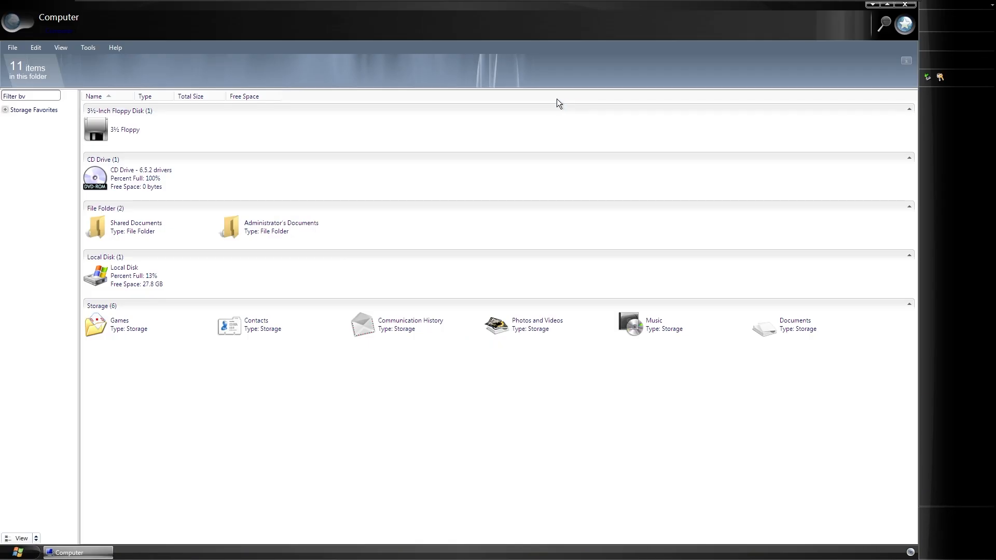
{"action": "mouse_move", "coordinate": [862, 32]}
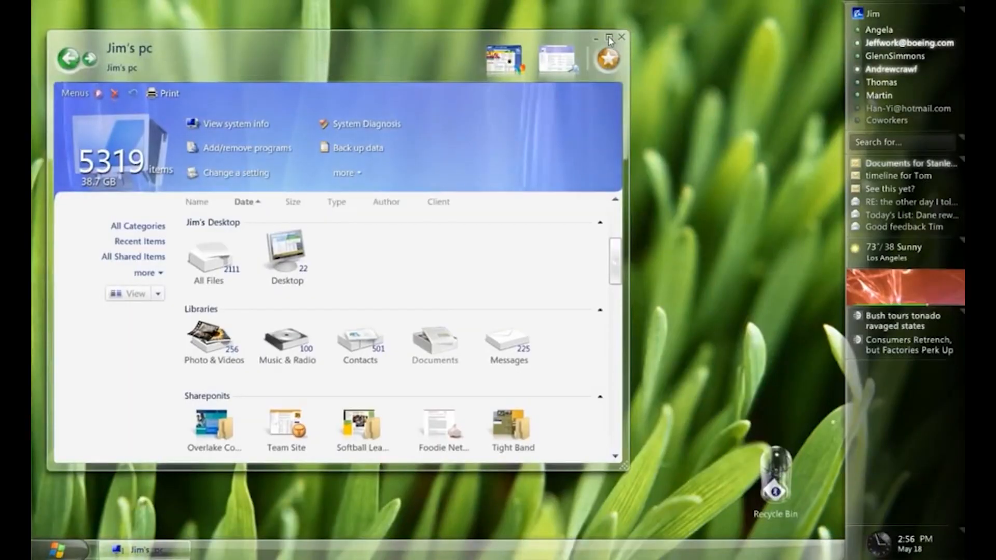
Show the Jim's pc sign-in concept screen.
{"action": "left_click", "coordinate": [434, 340]}
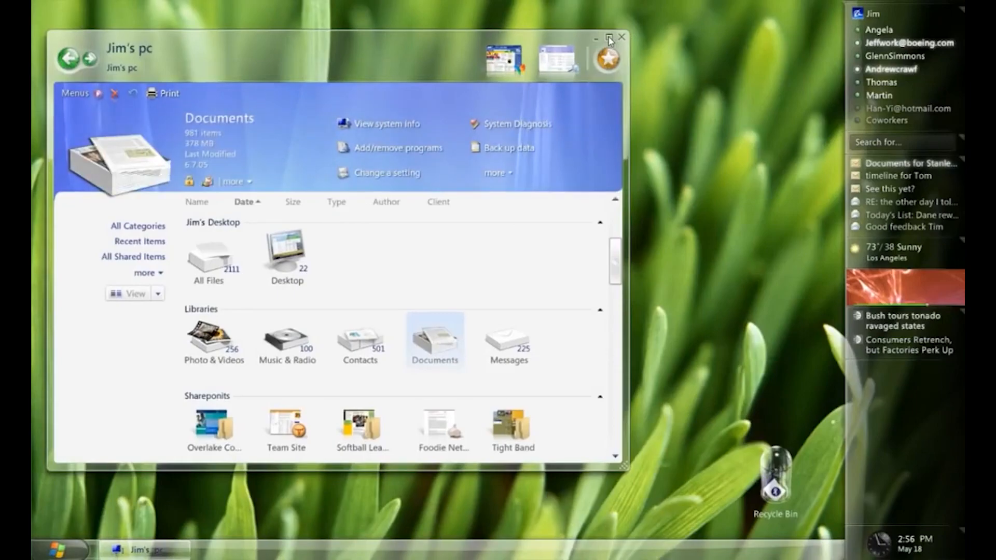
{"action": "left_click", "coordinate": [606, 37]}
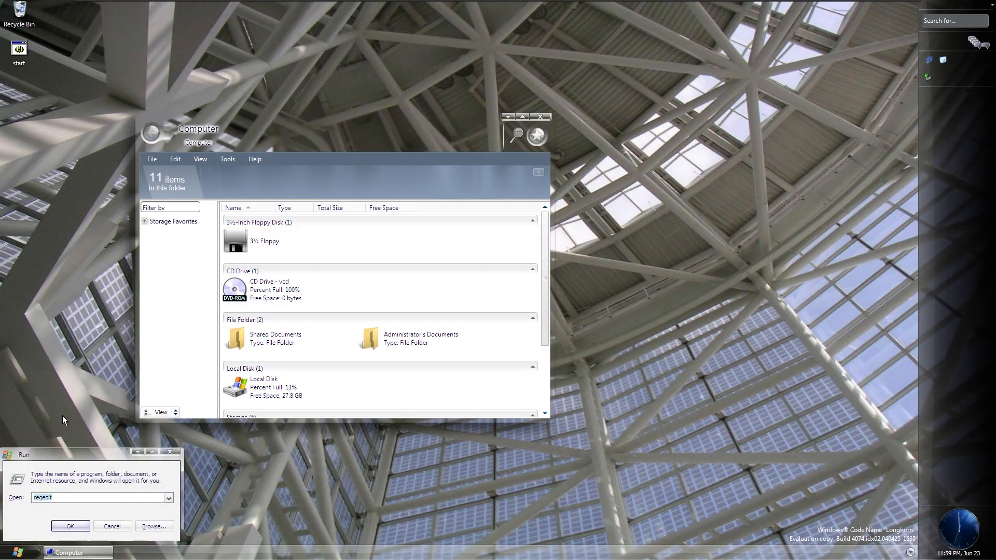
{"action": "type", "text": "ms"}
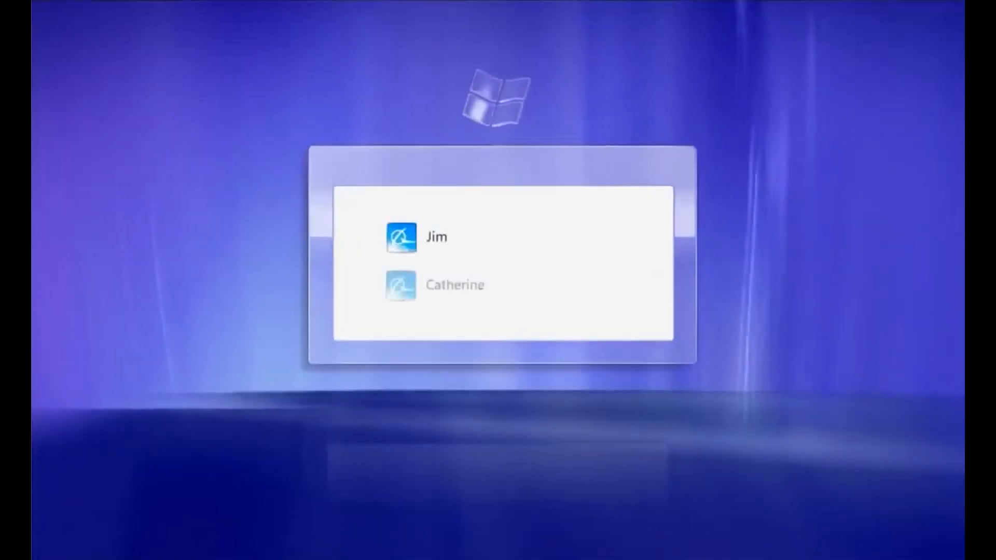
Choose the first account tile and submit its password to sign in.
{"action": "left_click", "coordinate": [436, 237]}
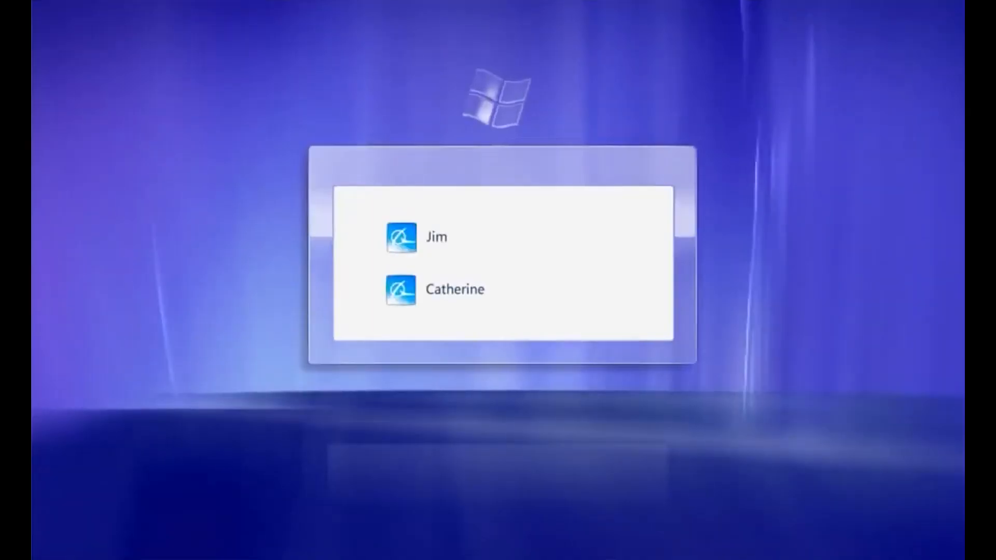
{"action": "left_click", "coordinate": [436, 237]}
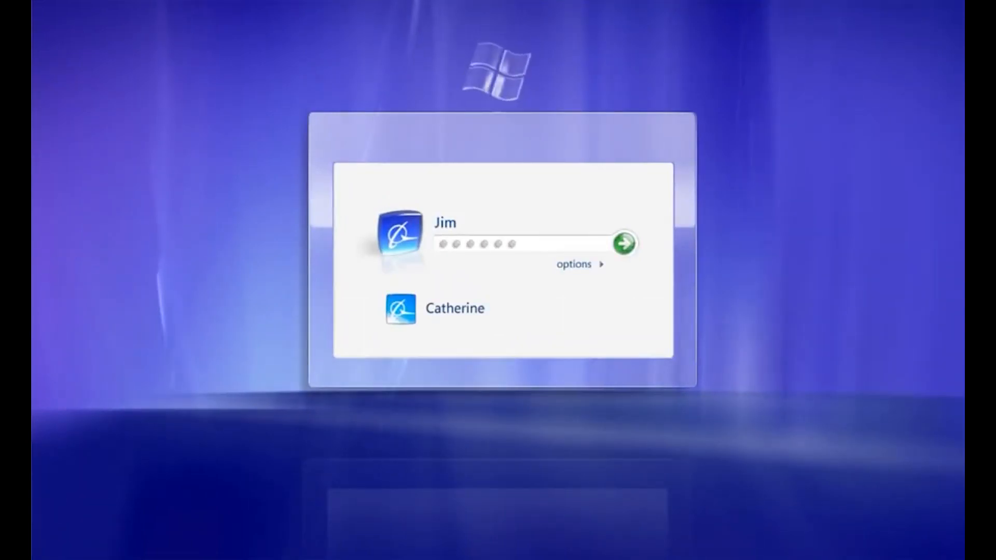
{"action": "left_click", "coordinate": [625, 243]}
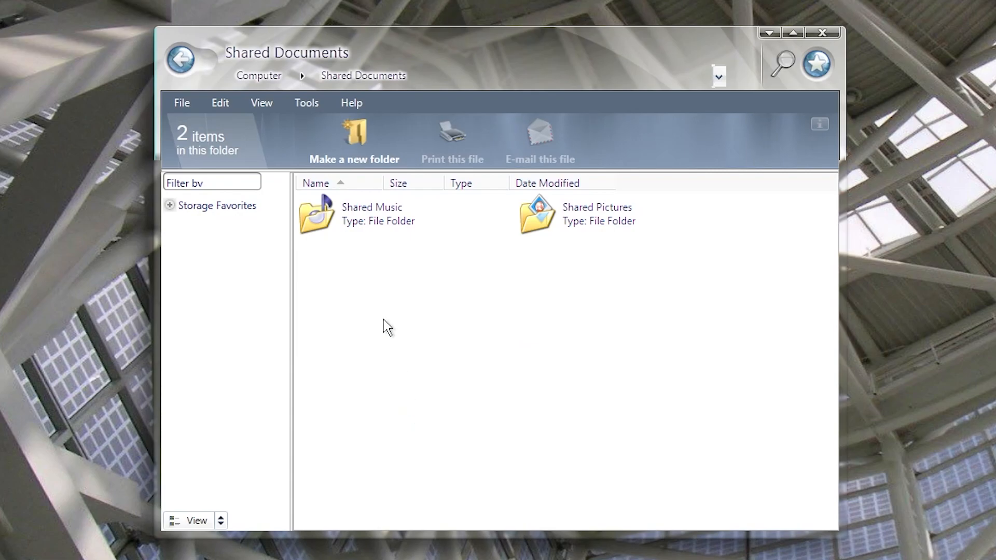
Navigate from Shared Documents into Sample Pictures and select the Winter photo.
{"action": "double_click", "coordinate": [318, 213]}
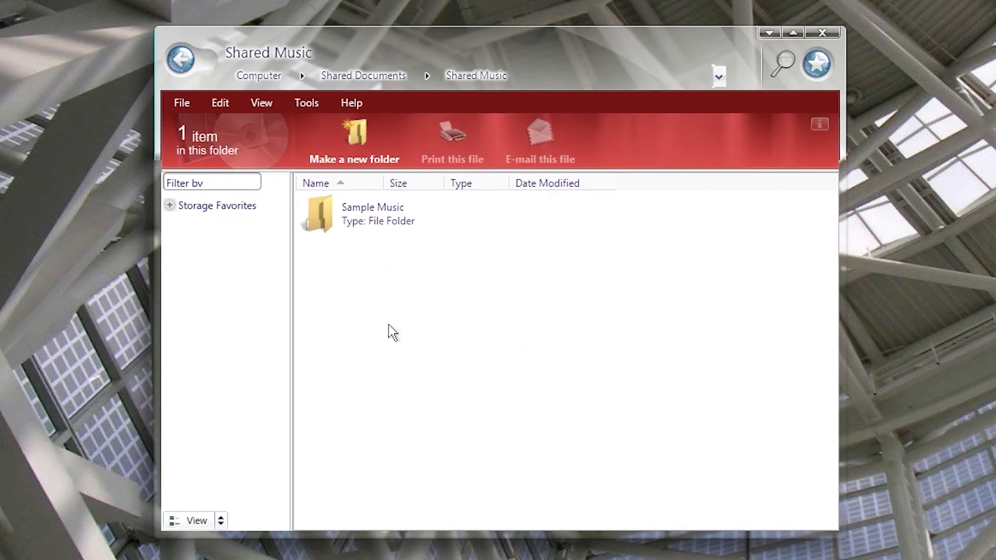
{"action": "double_click", "coordinate": [318, 214]}
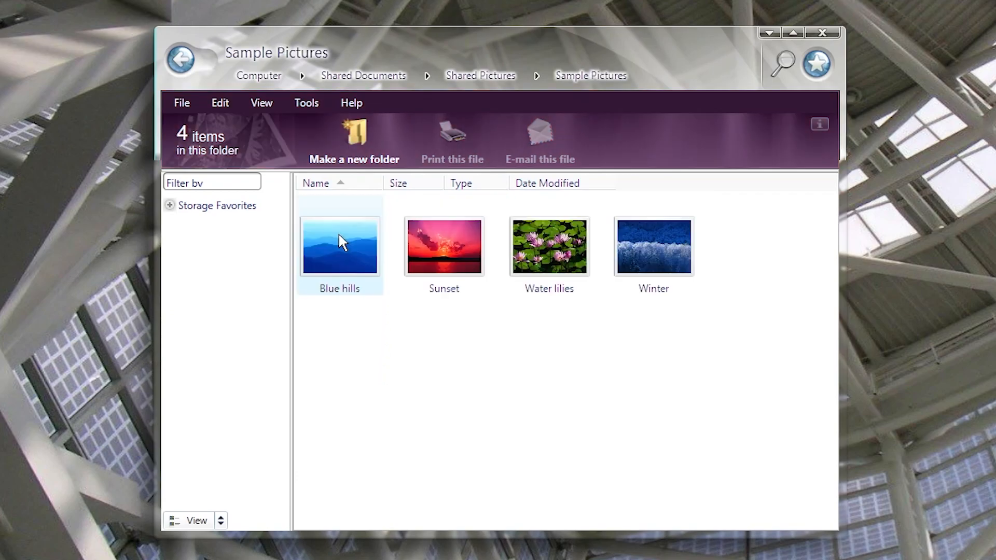
{"action": "mouse_move", "coordinate": [444, 248]}
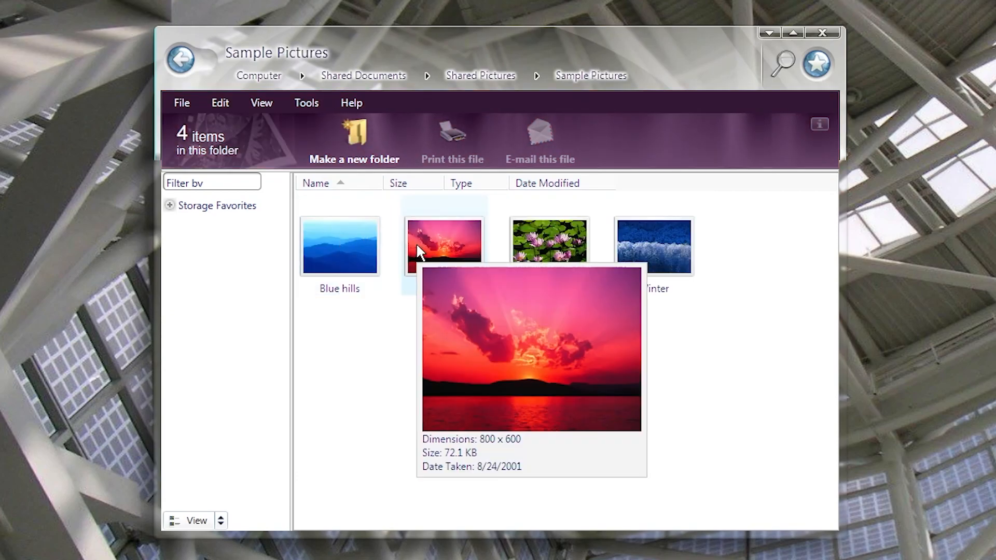
{"action": "mouse_move", "coordinate": [549, 246]}
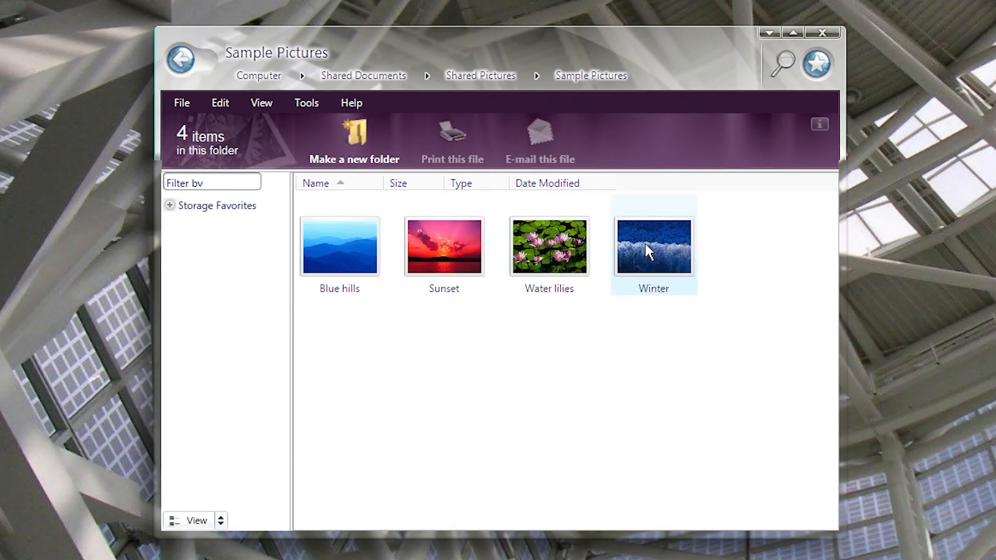
{"action": "left_click", "coordinate": [673, 336]}
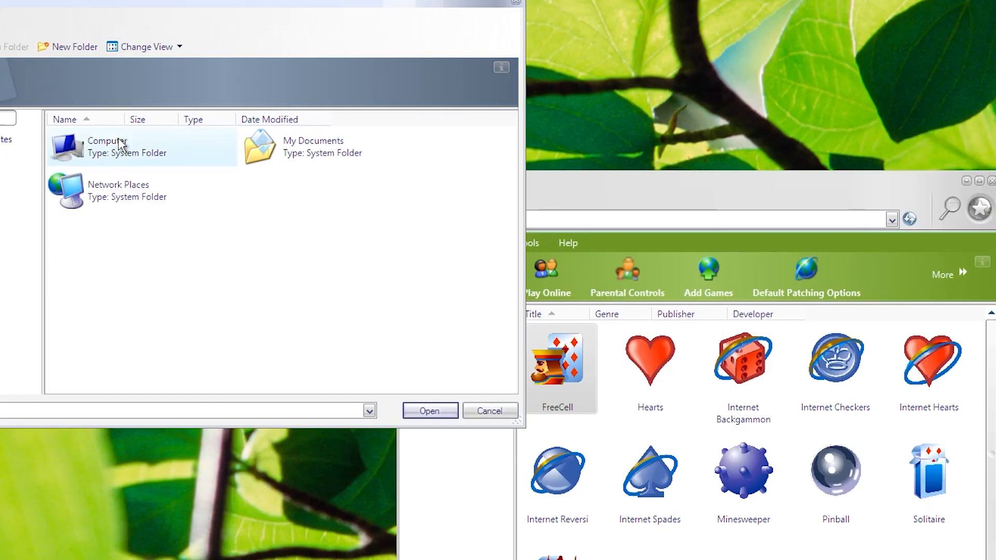
Open the Friday, August 24, 2001 photo stack to show its four pictures.
{"action": "double_click", "coordinate": [107, 147]}
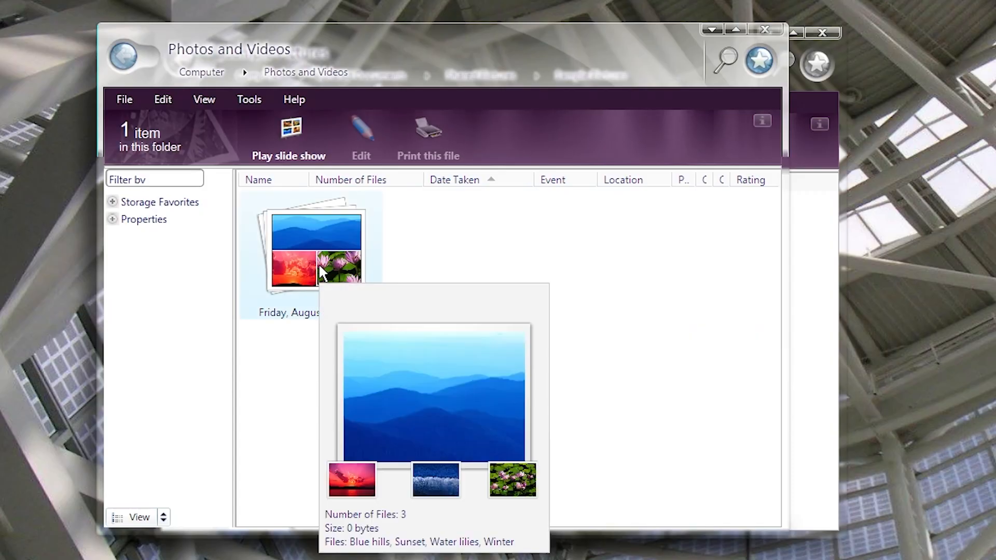
{"action": "double_click", "coordinate": [316, 251]}
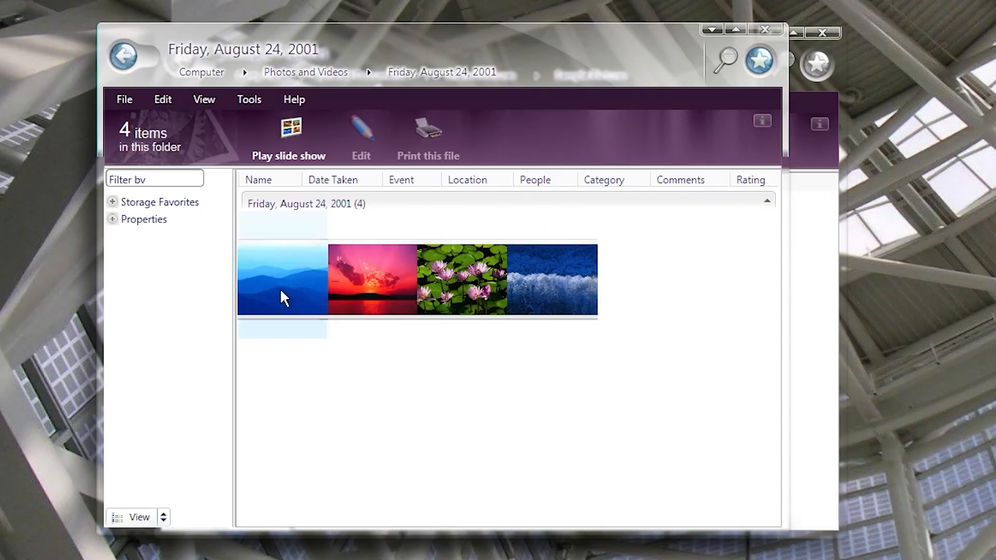